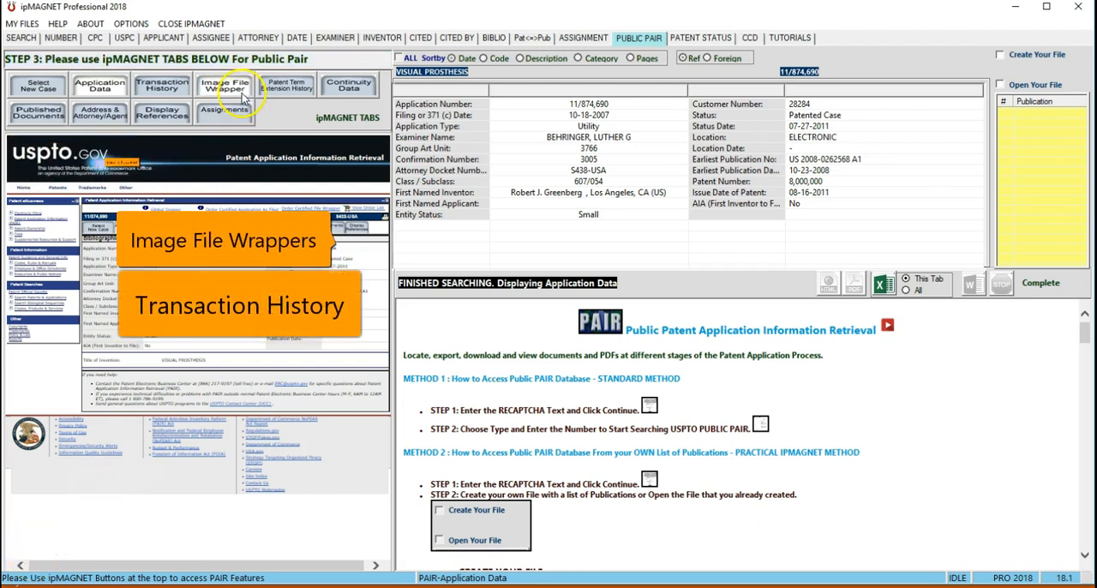
- Review the file wrapper and assignments, then view issued patent US 8,000,000 B2 as PDF
click(225, 86)
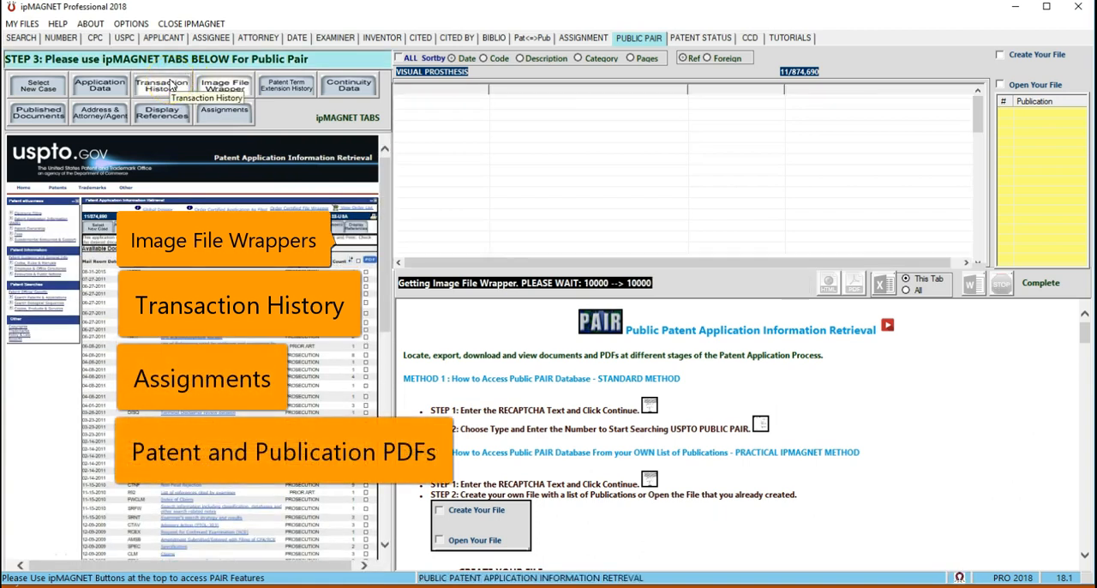
click(223, 111)
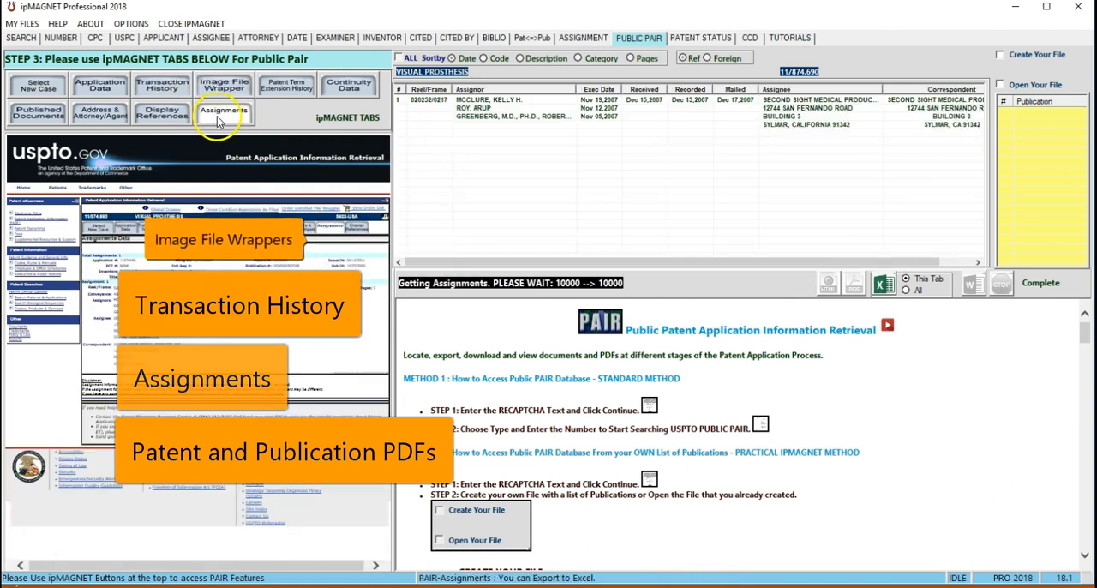
click(37, 109)
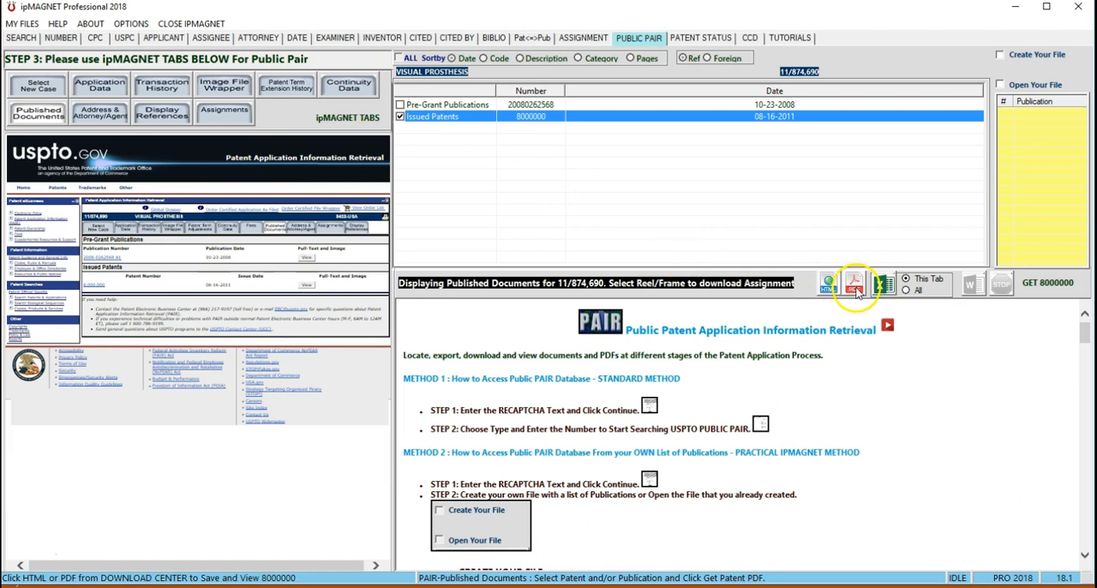
click(855, 283)
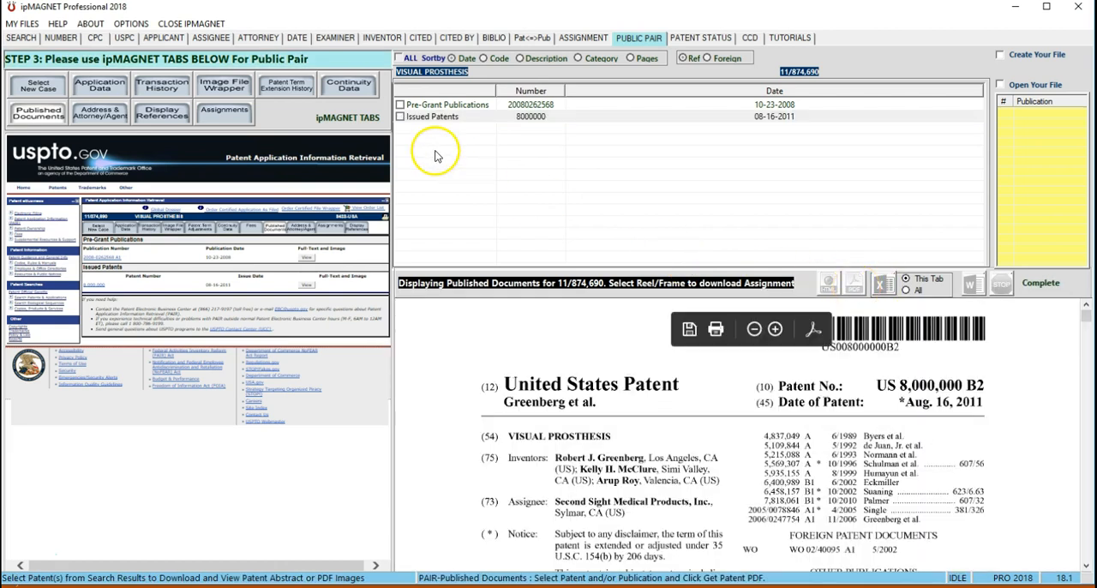
mouse_move(884, 284)
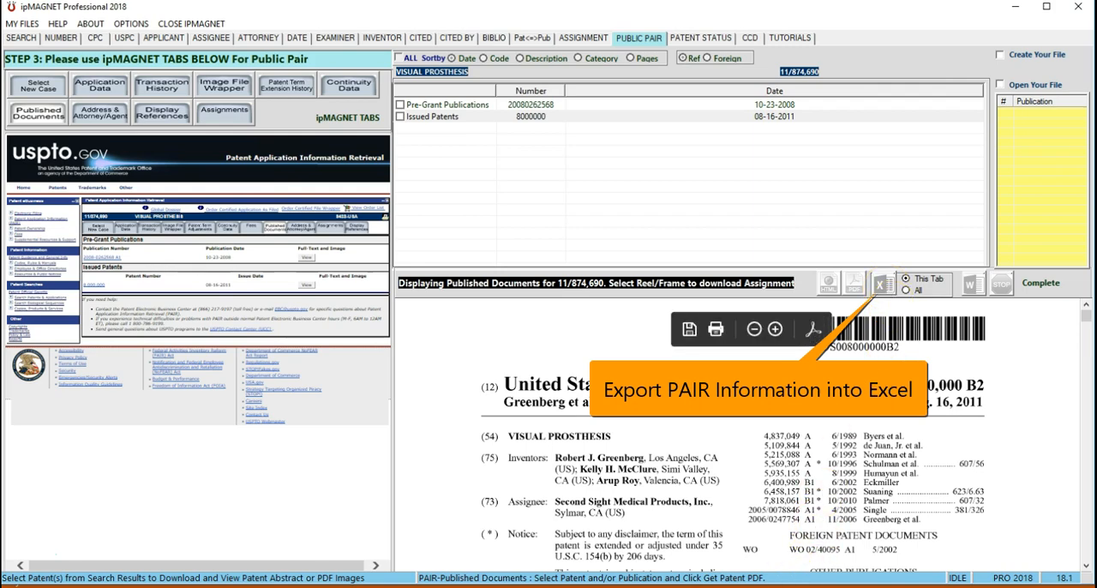
- Start a new case and pass PAIR verification with the text 'roadenzie'
click(882, 283)
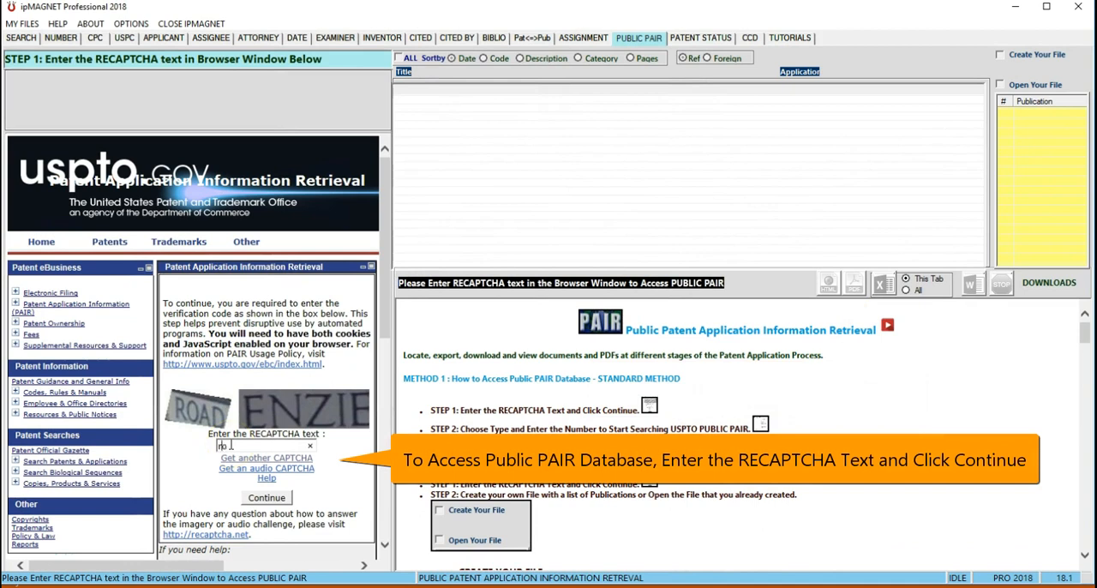
text(roade)
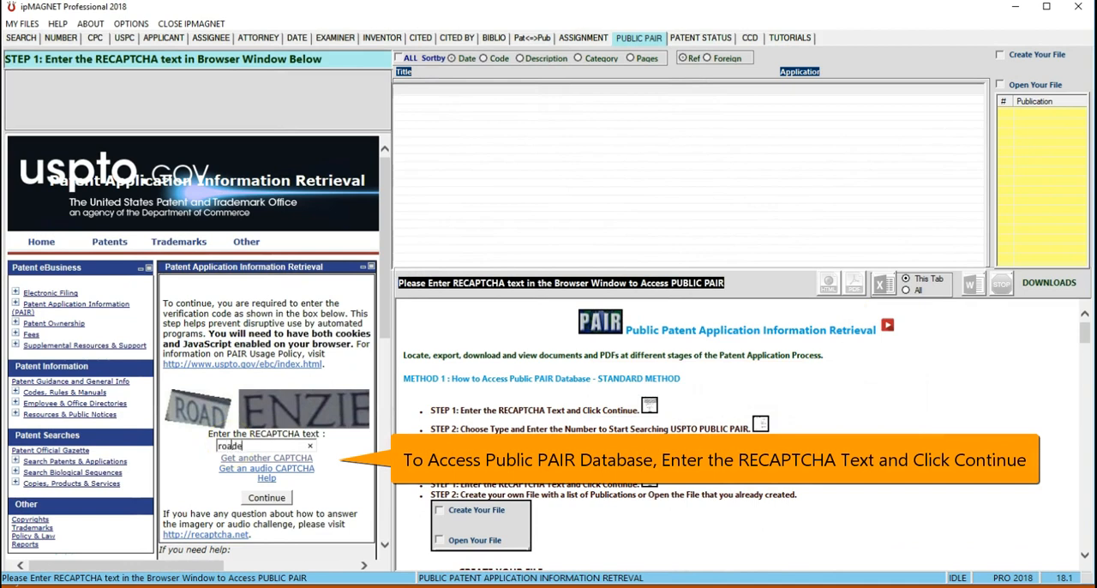
text(nzie)
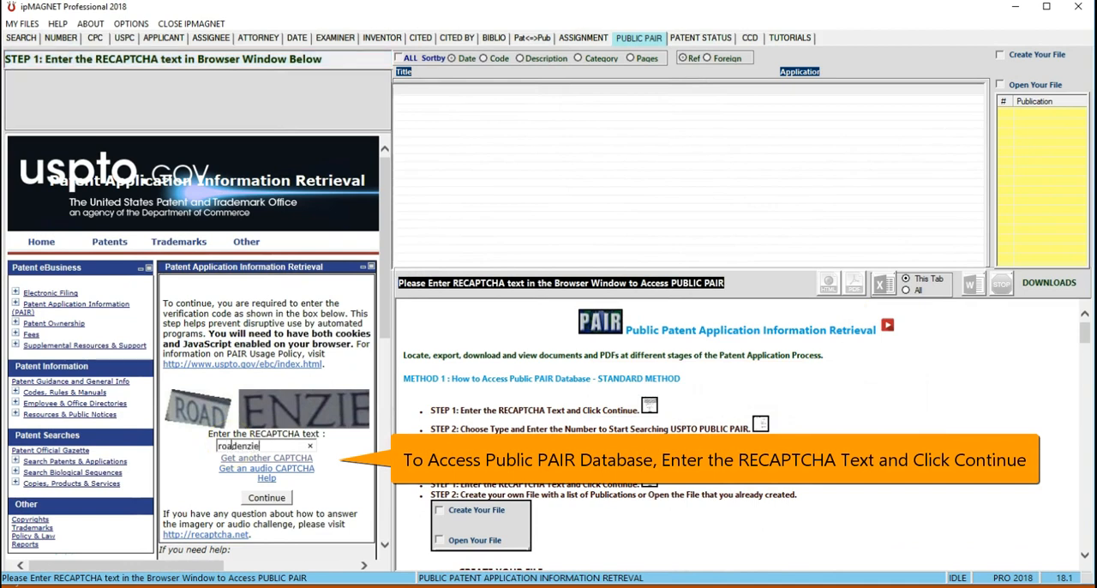
mouse_move(276, 408)
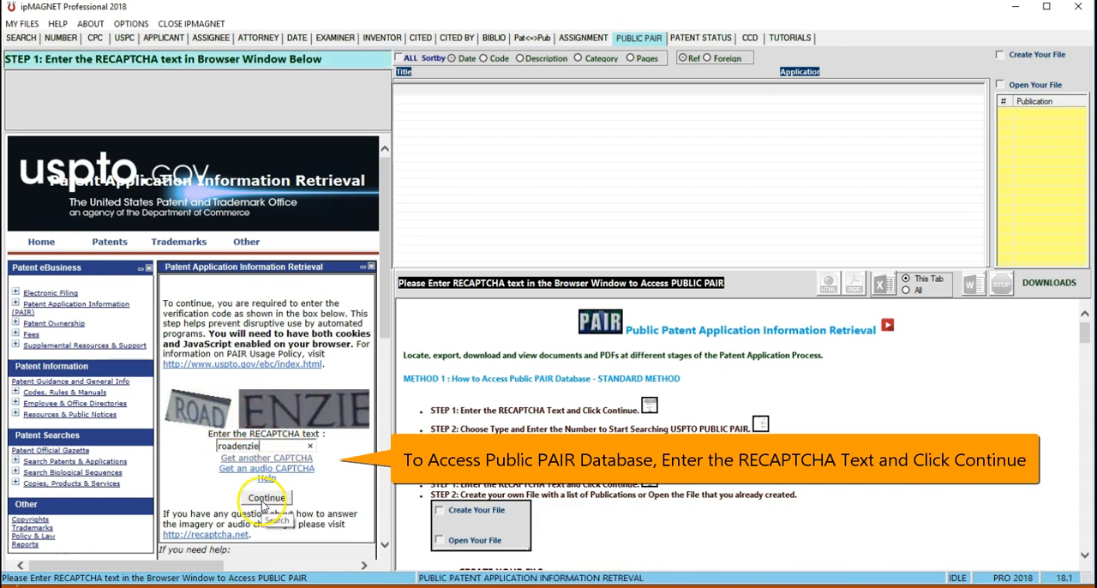
click(265, 498)
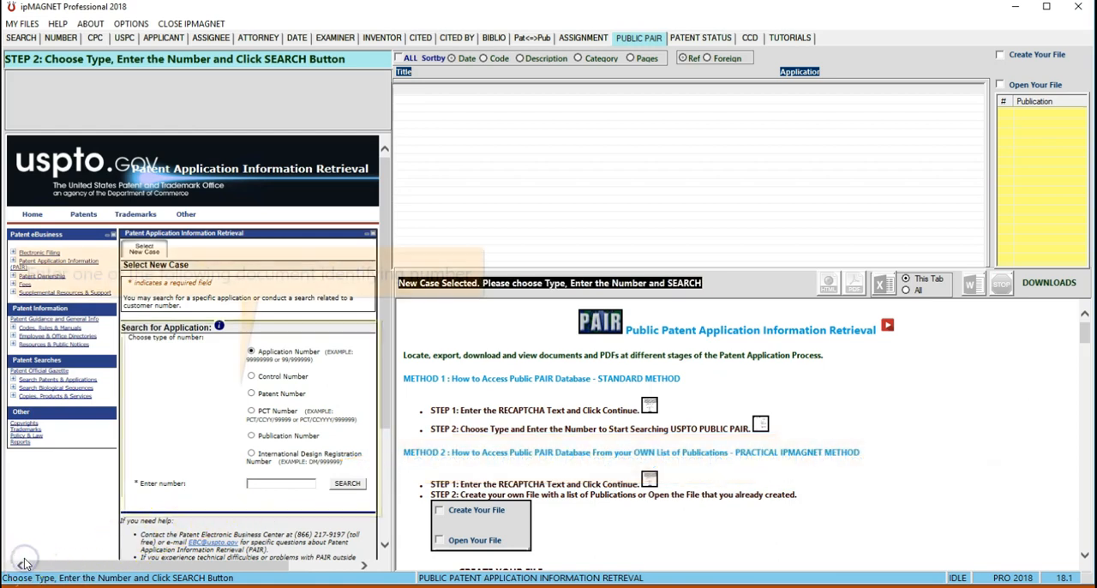
mouse_move(104, 165)
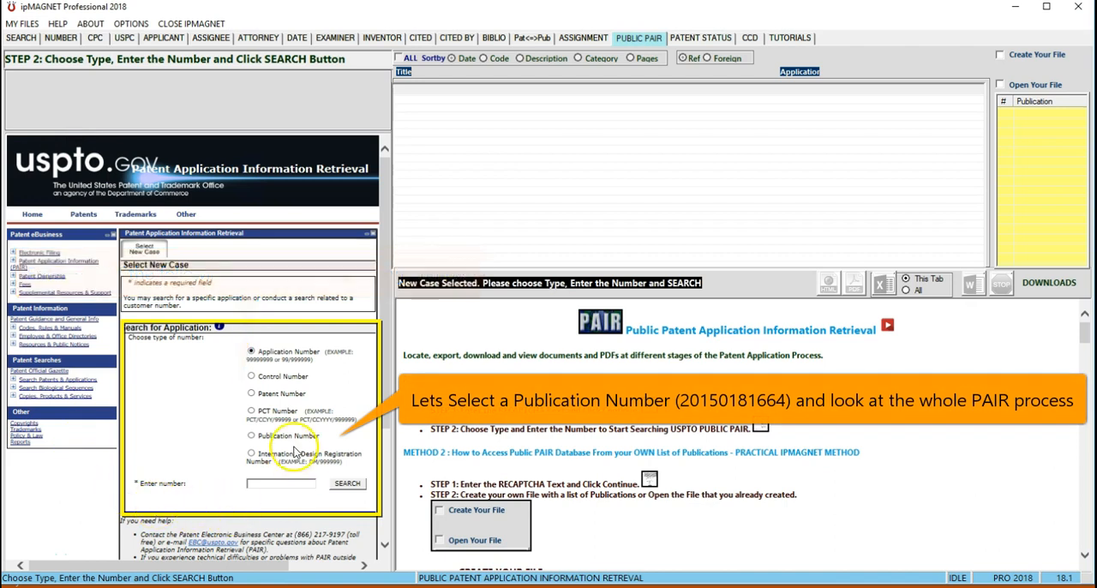
click(251, 436)
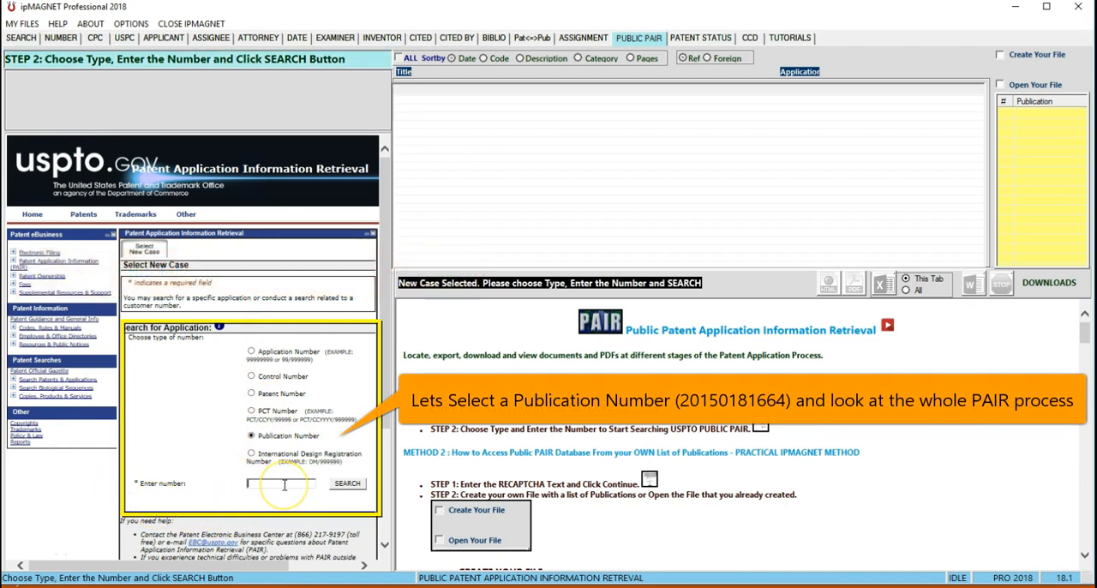
text(20150181664)
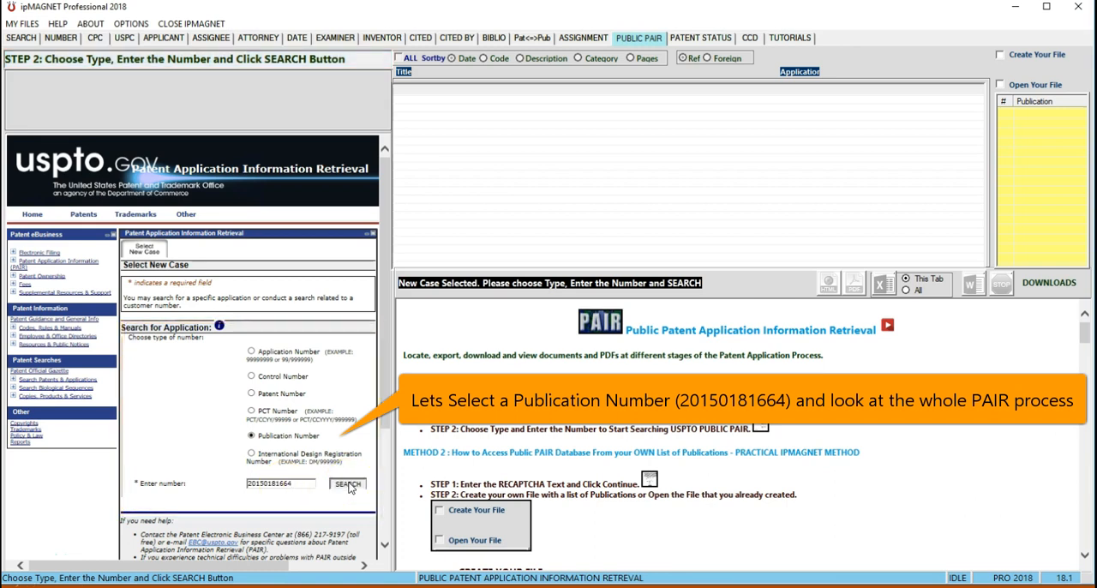
click(346, 484)
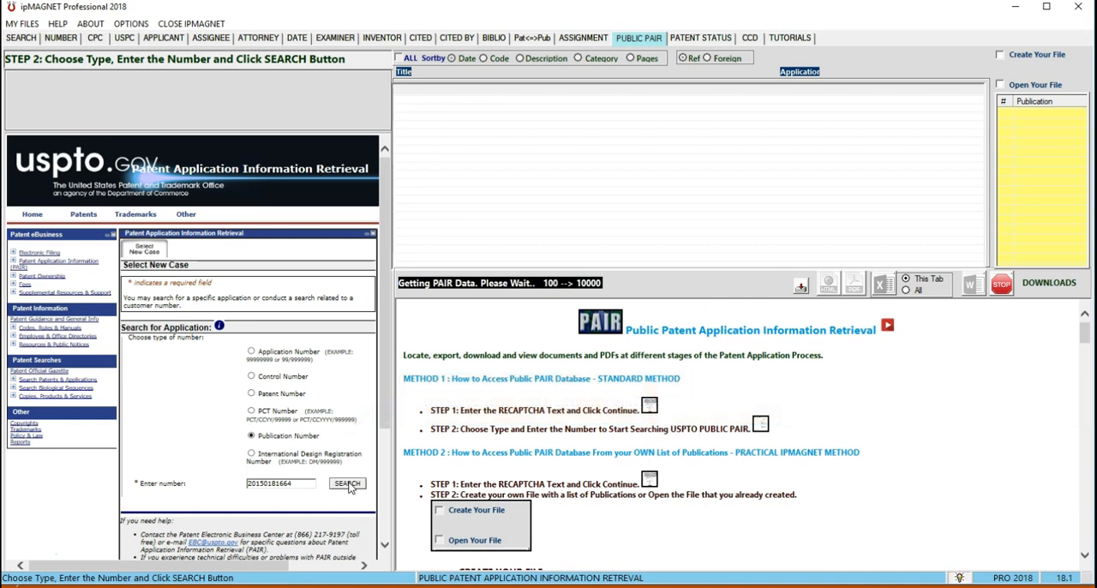
click(346, 484)
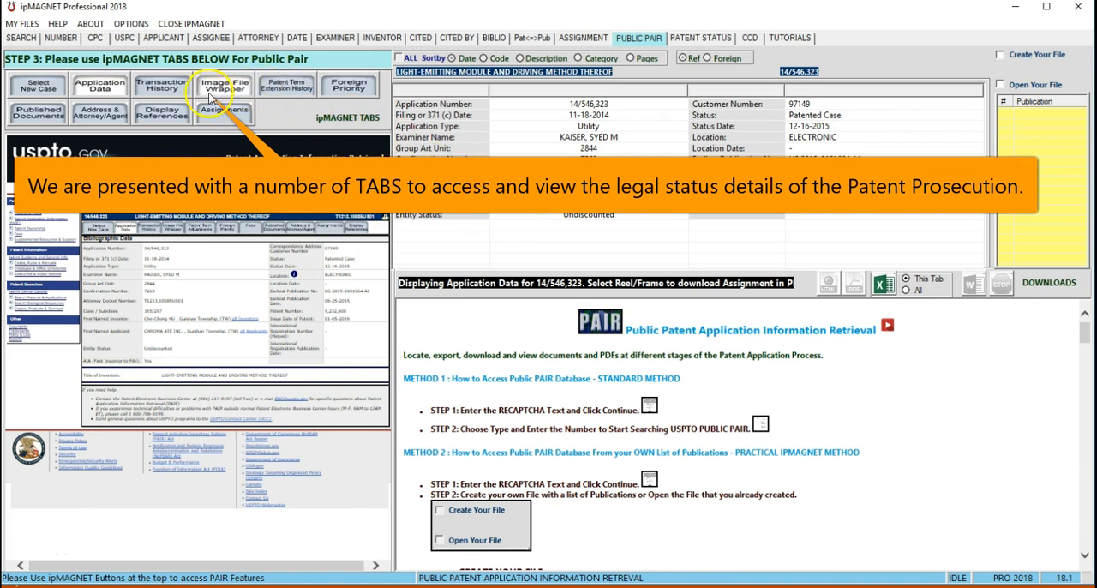
click(161, 113)
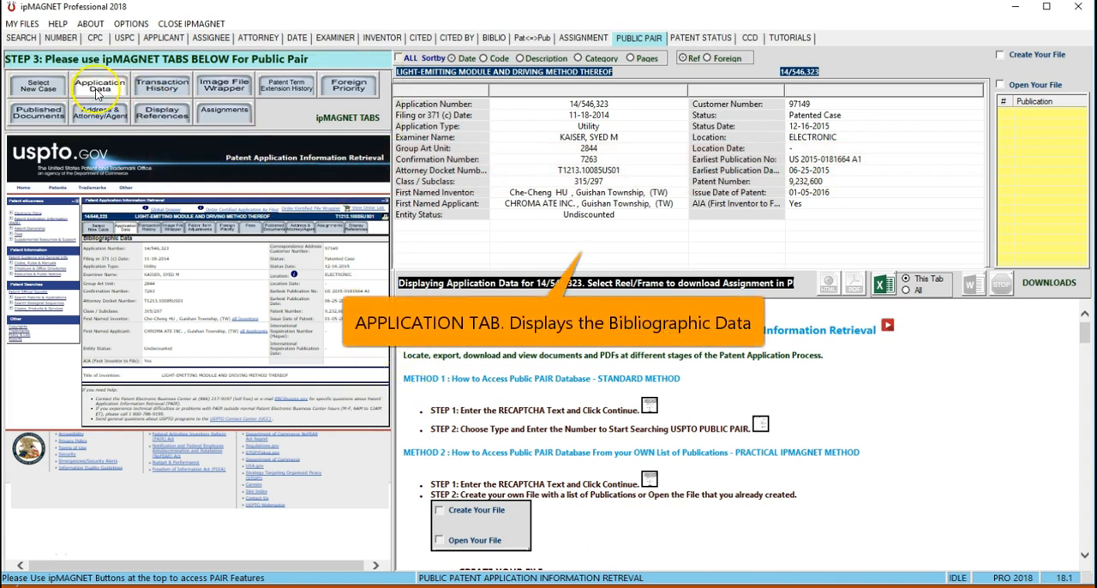
mouse_move(473, 144)
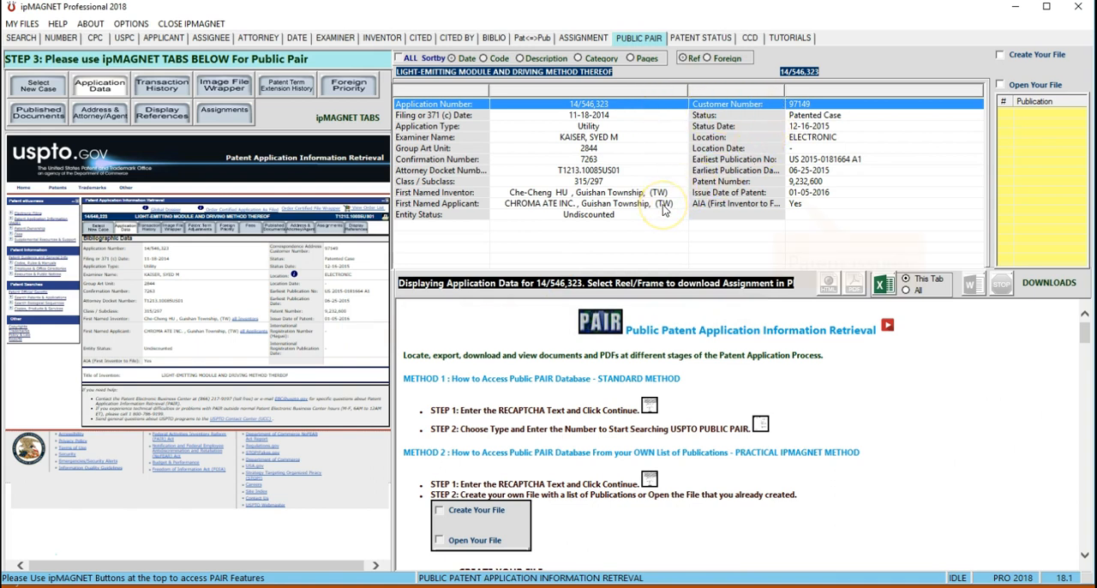
mouse_move(823, 181)
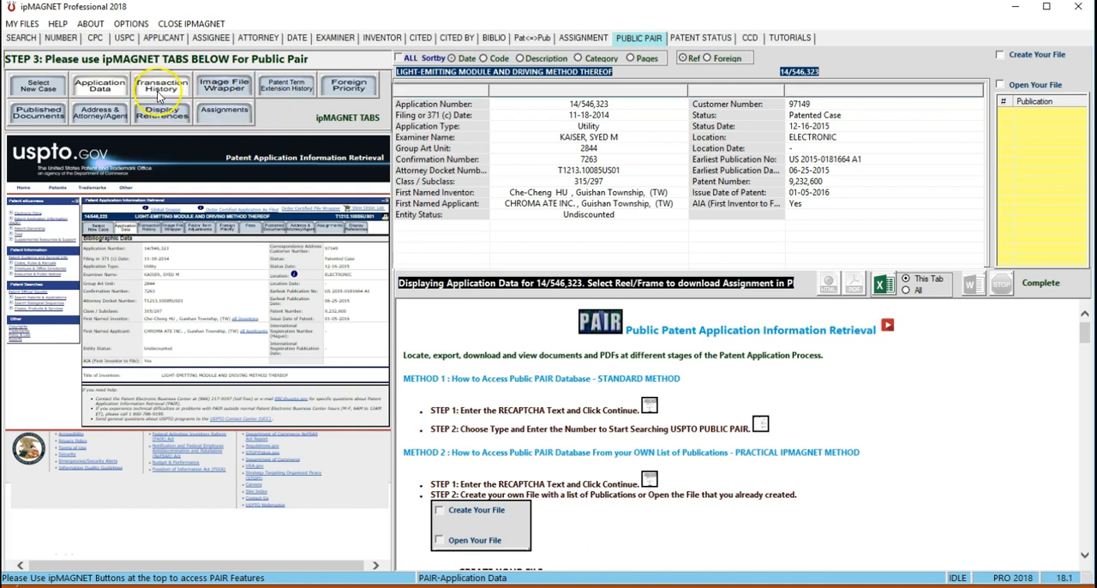
- Show and scroll through the Transaction History for application 14/546,323
click(158, 88)
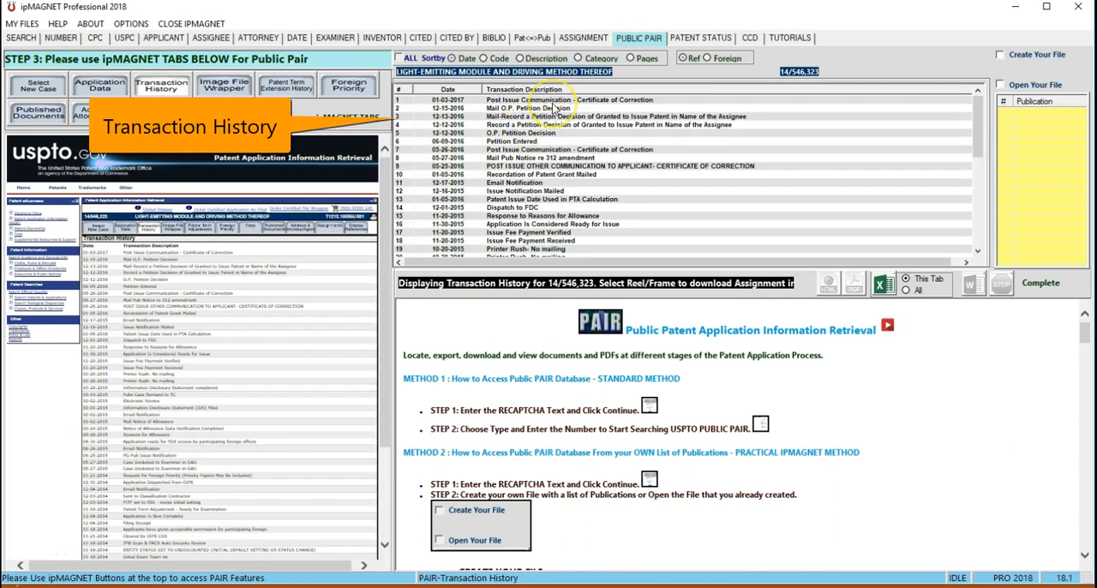
scroll(down, 3)
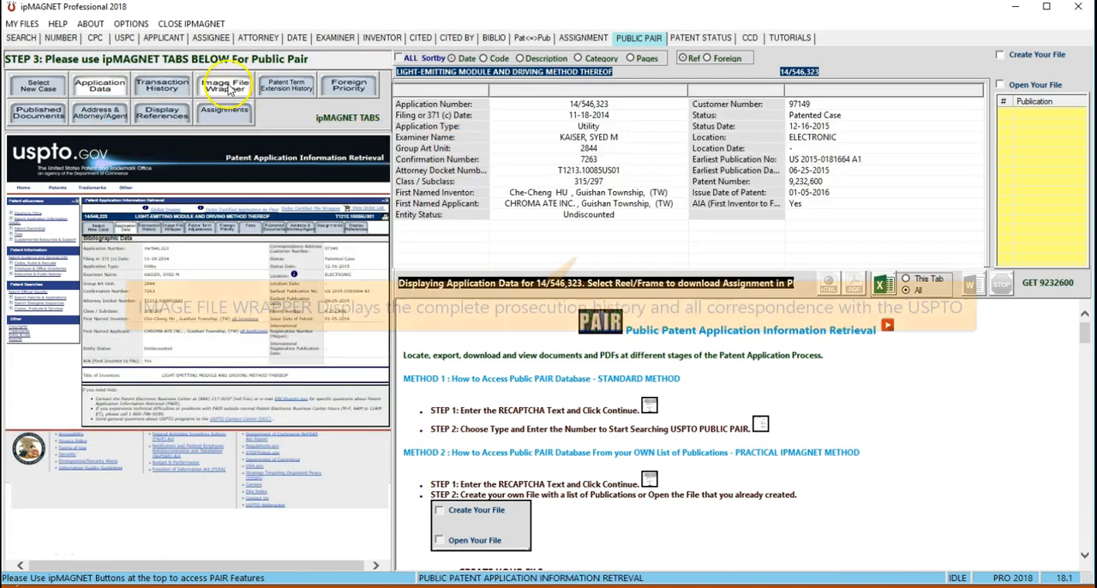
- Load and scroll through the Image File Wrapper documents list
click(224, 83)
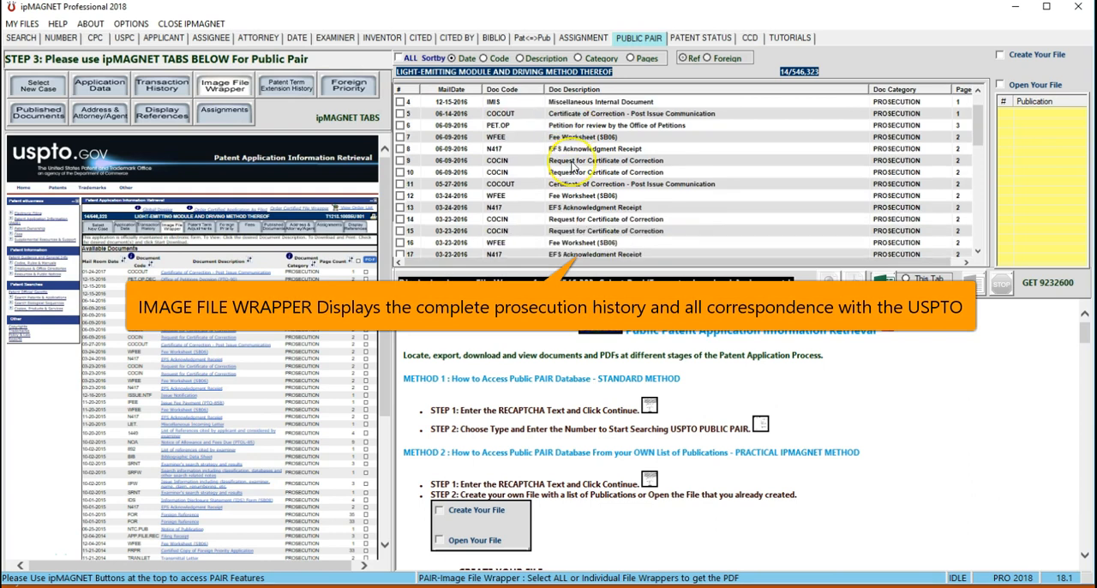
scroll(down, 3)
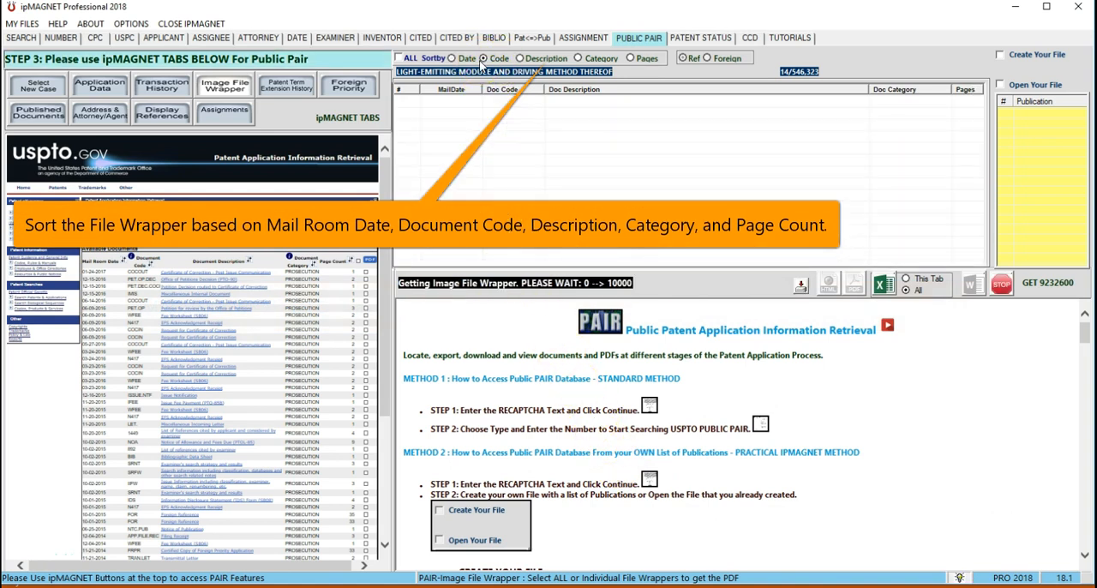
- Sort the file wrapper by category, then by mail date, and tick documents for download
click(520, 57)
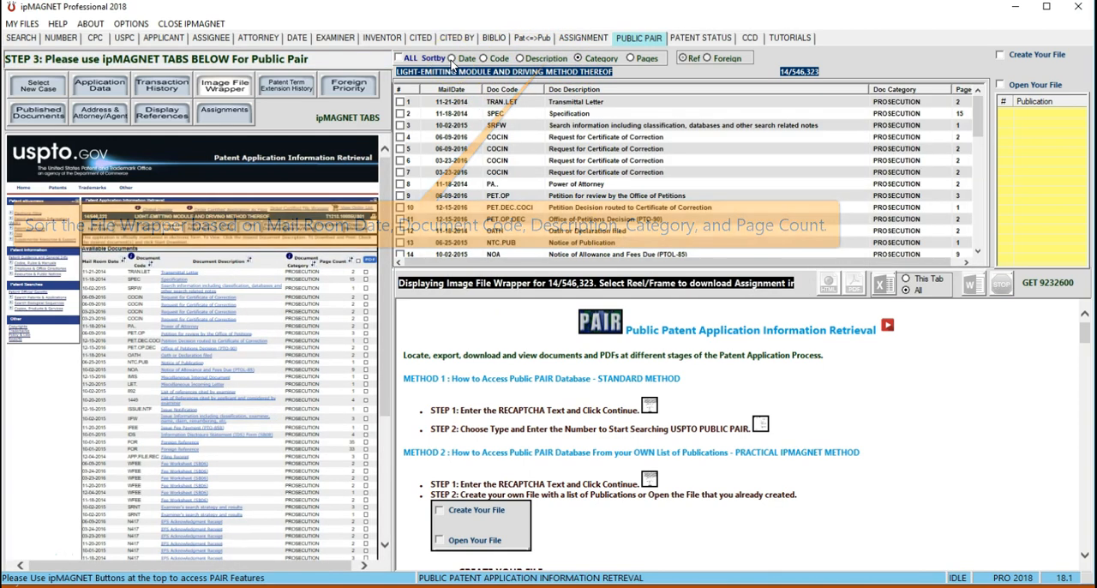
click(452, 58)
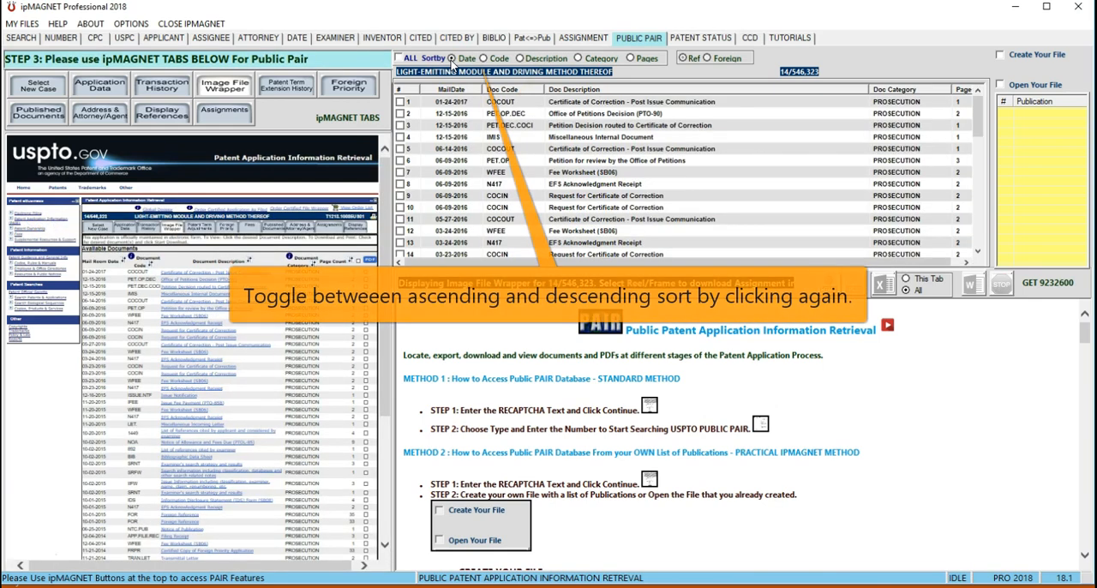
click(451, 57)
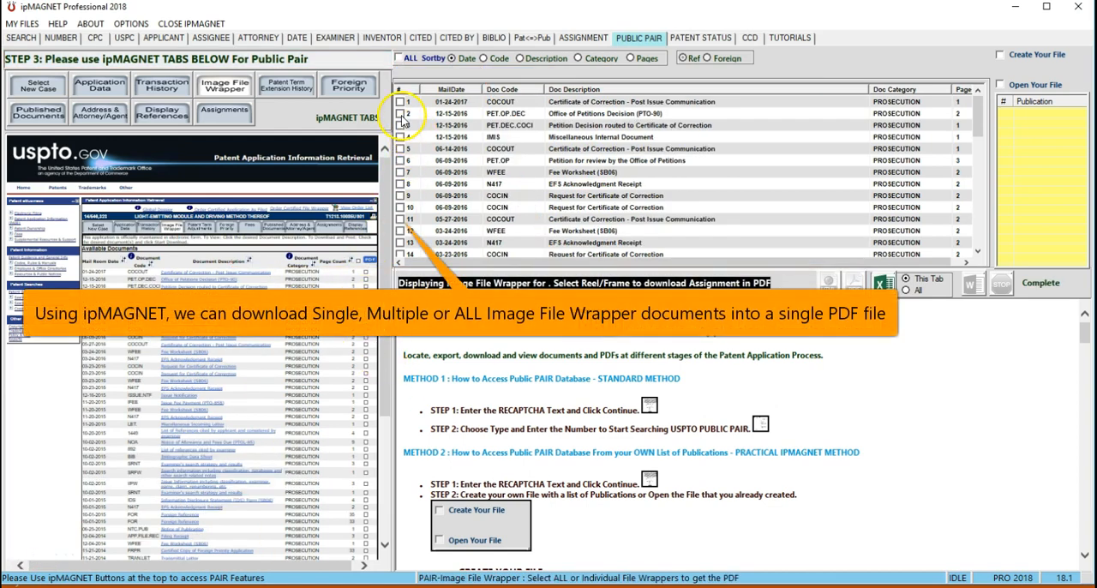
click(403, 113)
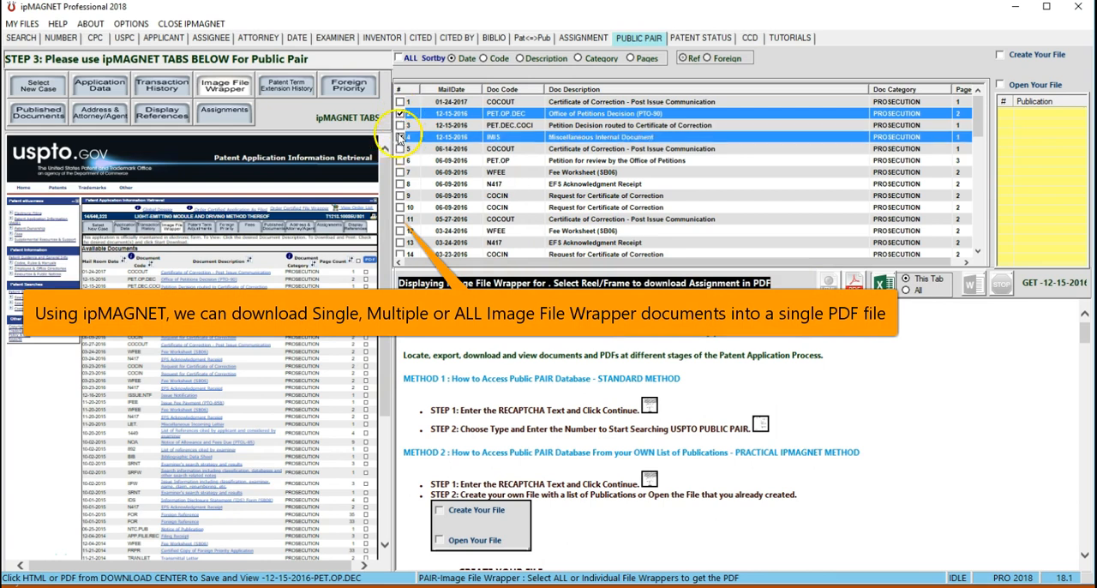
click(402, 58)
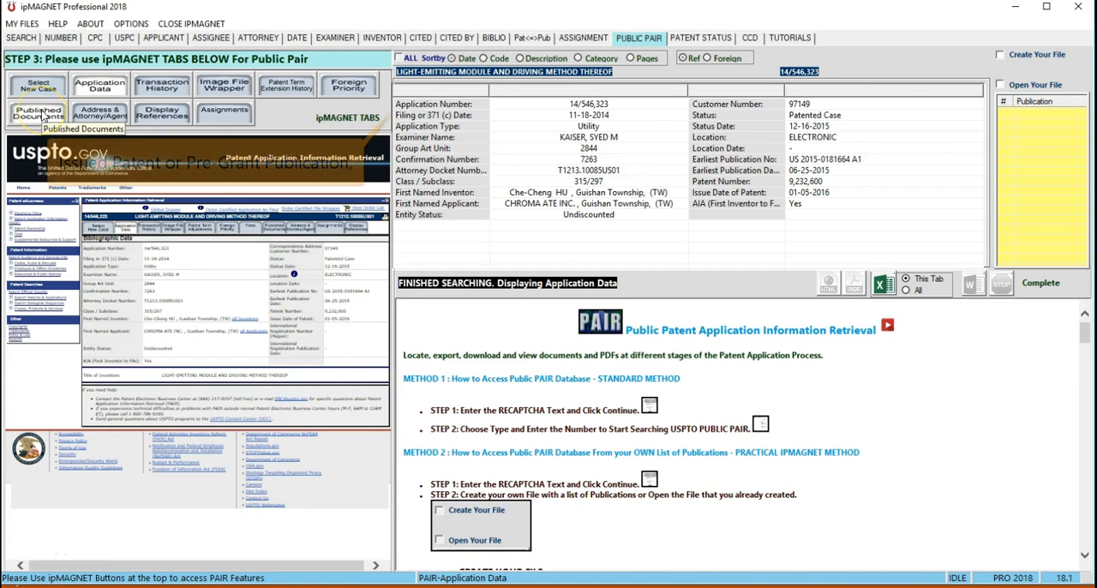
- Download the issued patent and pre-grant publication PDFs, view US 9,232,600 B2, return to data
click(37, 112)
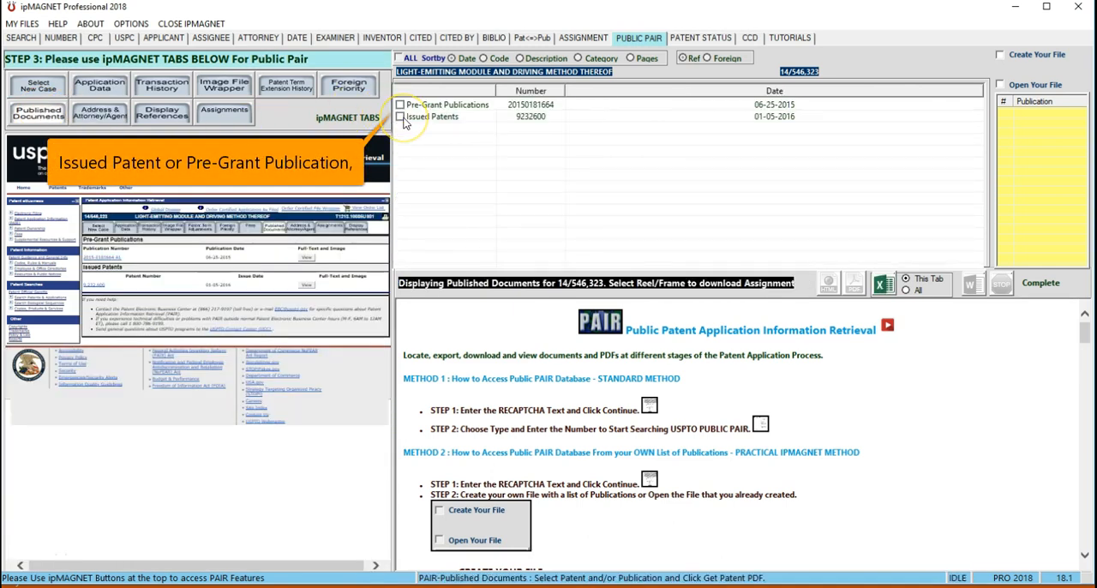
click(399, 116)
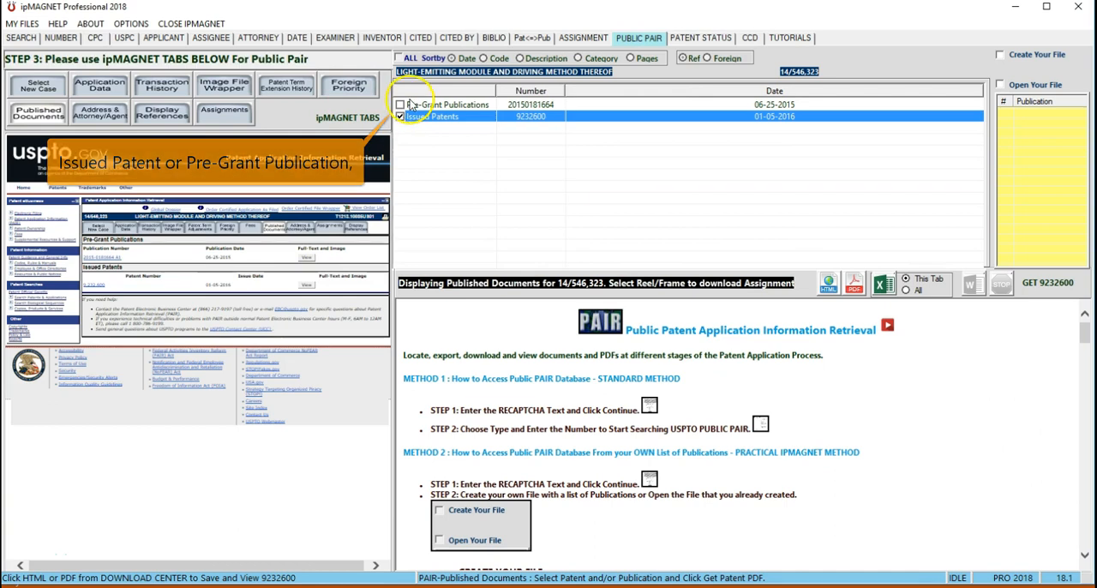
click(403, 104)
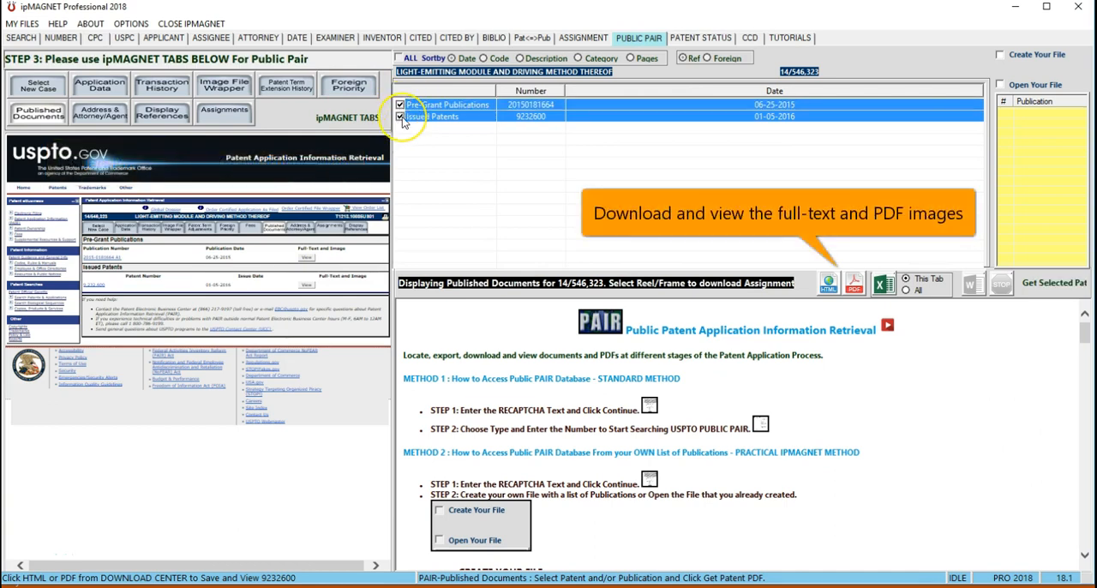
click(853, 284)
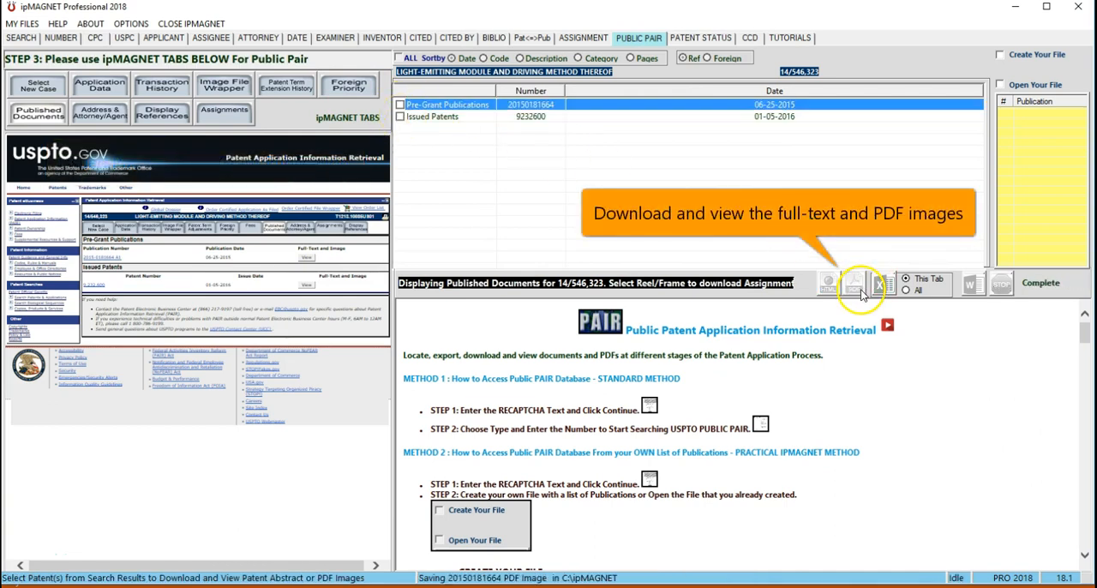
click(854, 283)
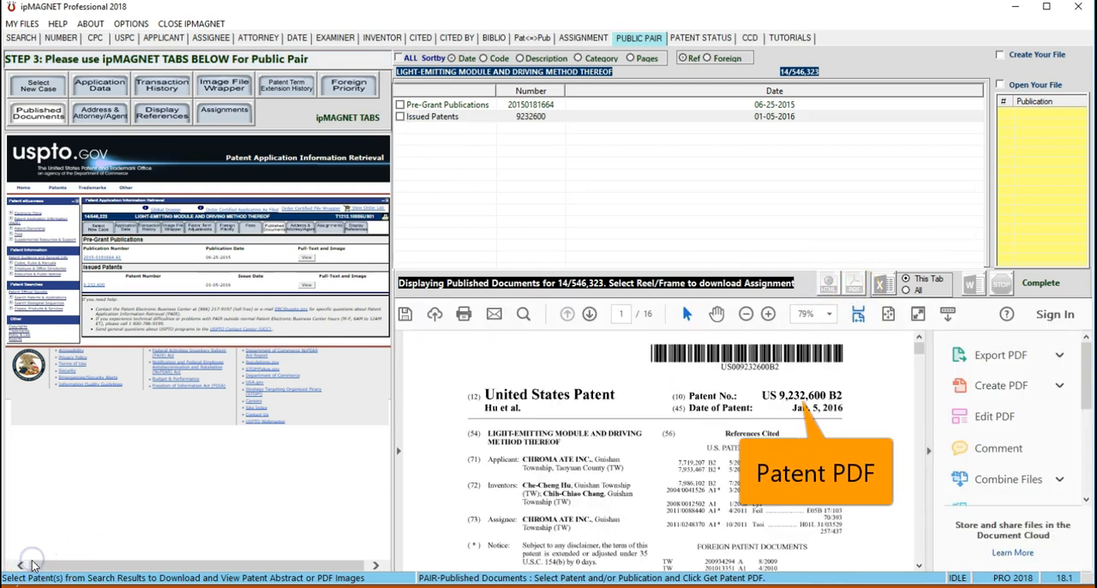
click(117, 92)
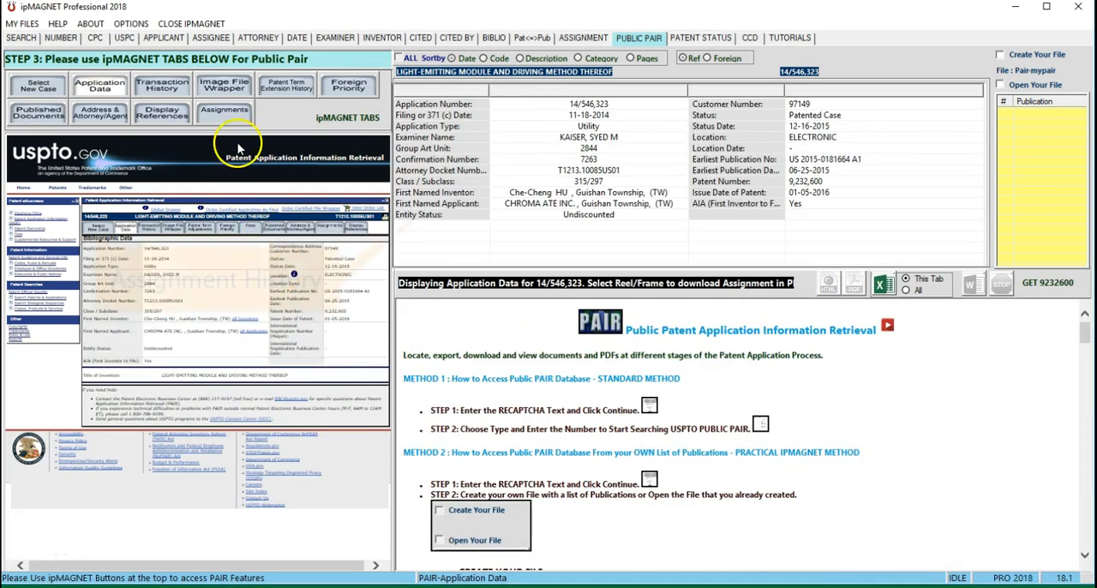
- List the assignment records and open reel/frame 035947/0025 in the browser
click(226, 113)
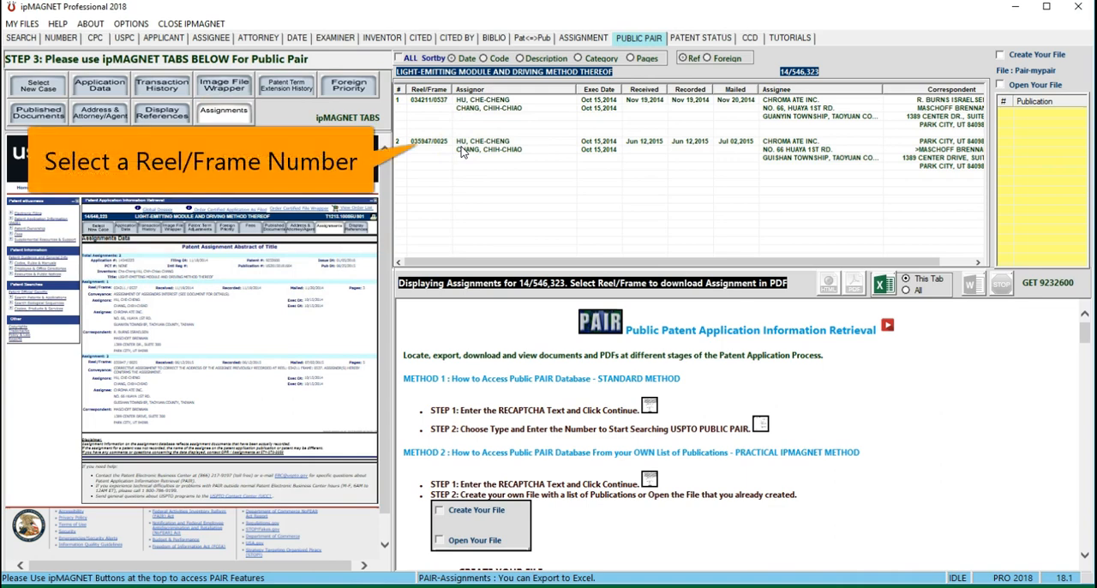
click(450, 142)
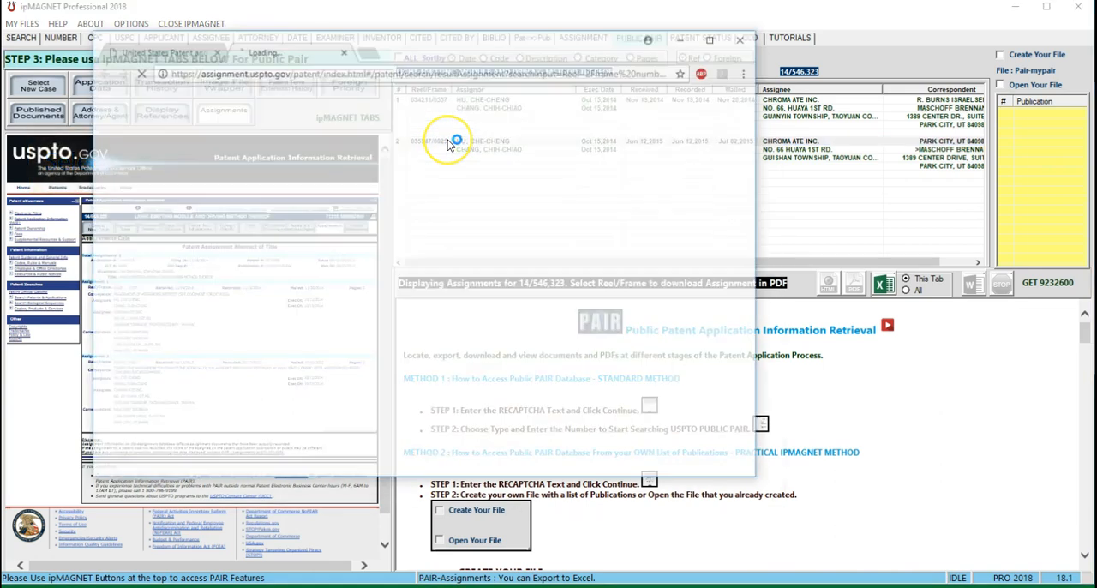
- Export assignment 035947/0025 from the Export Data dialog in PDF format
click(418, 140)
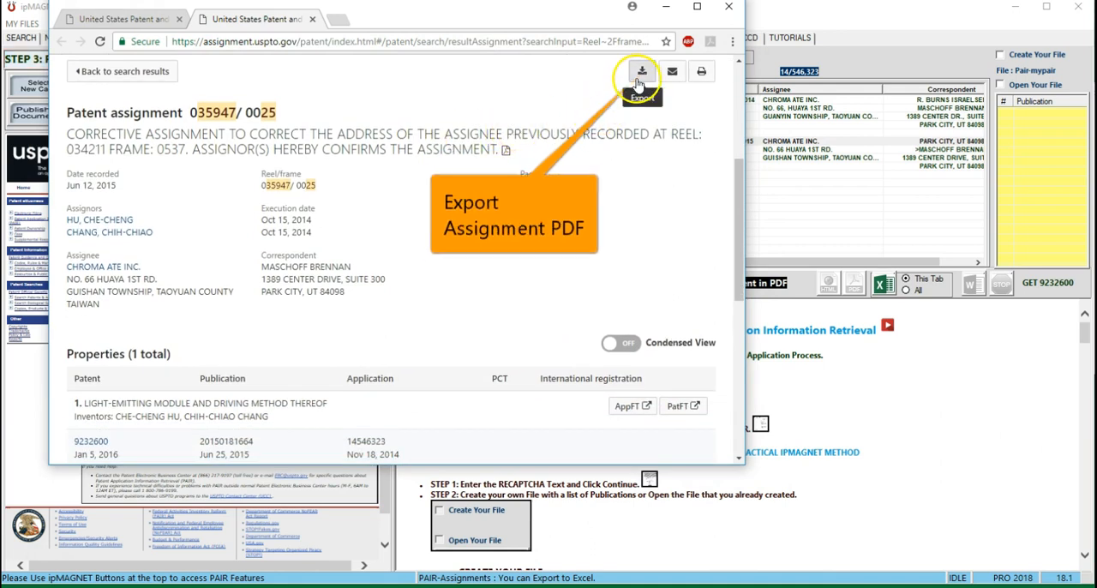
click(639, 73)
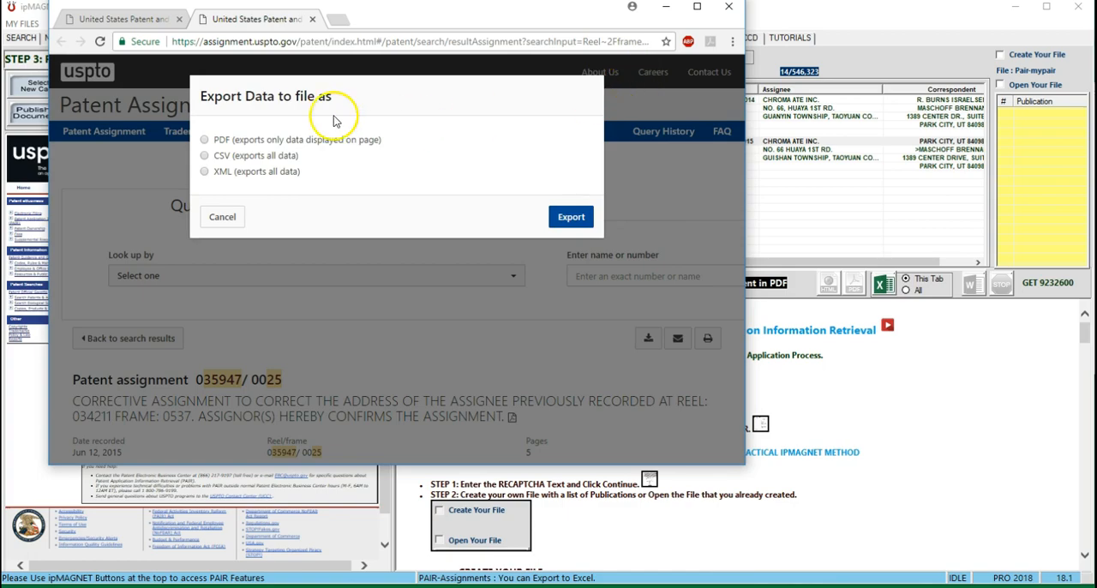
click(205, 139)
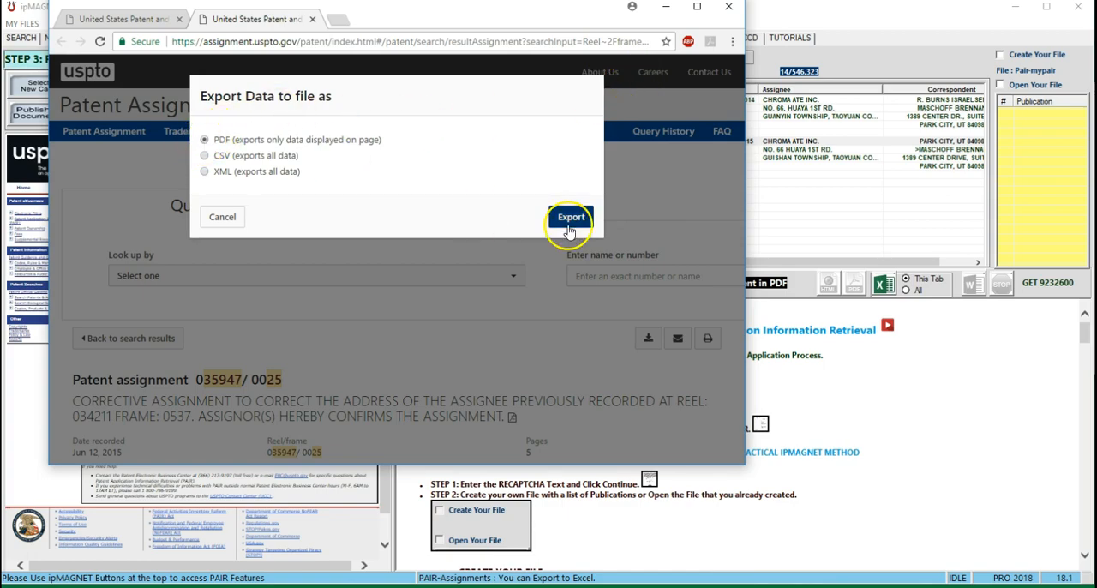
click(570, 217)
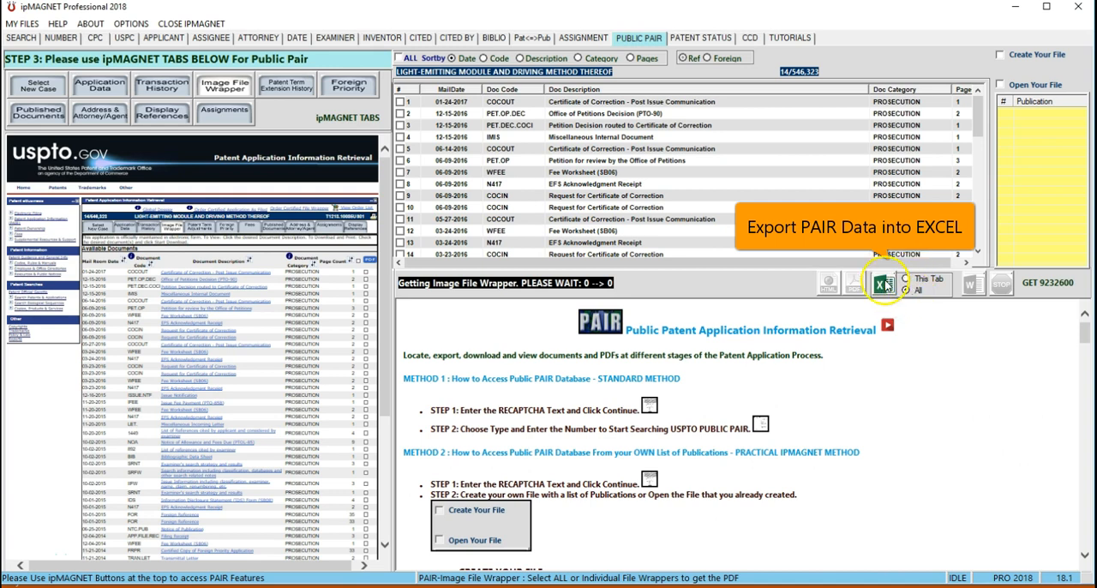
- Export application 14/546,323's PAIR data to Excel
click(884, 283)
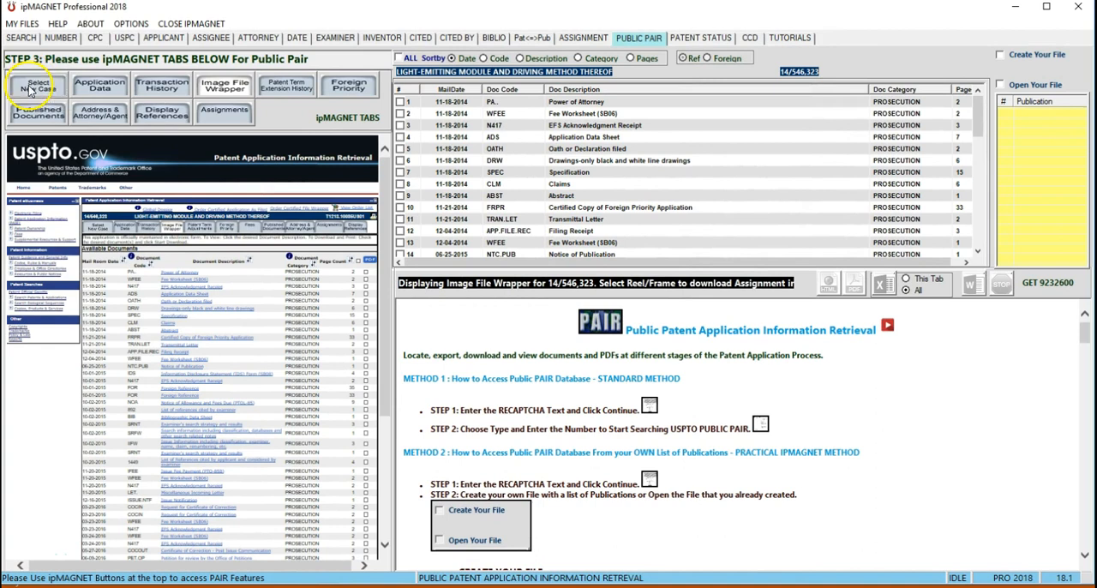
- Select New Case to clear the document list and open a fresh Public PAIR search form
click(35, 89)
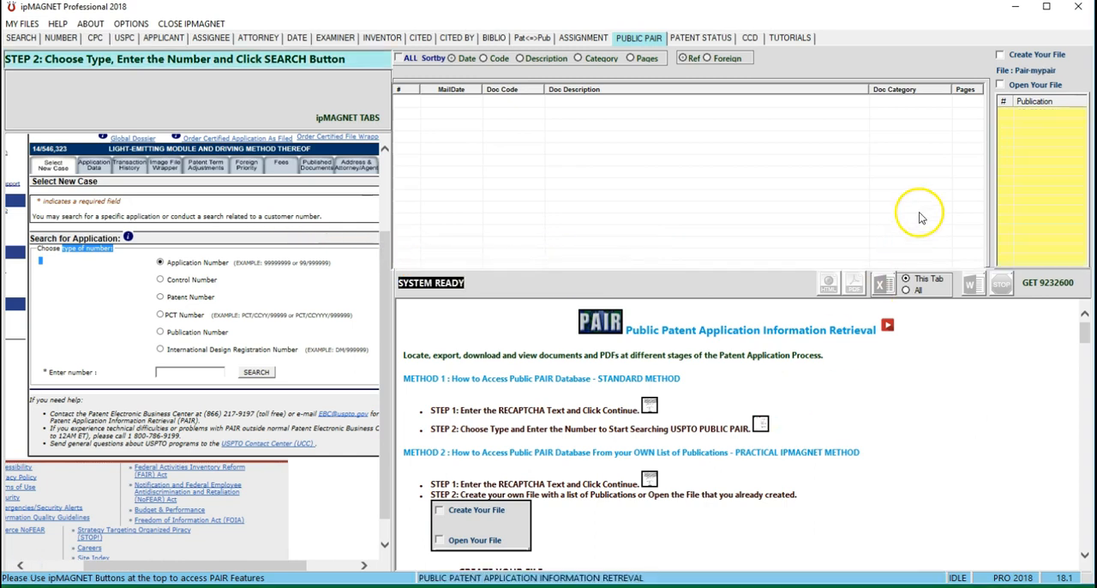
mouse_move(1001, 54)
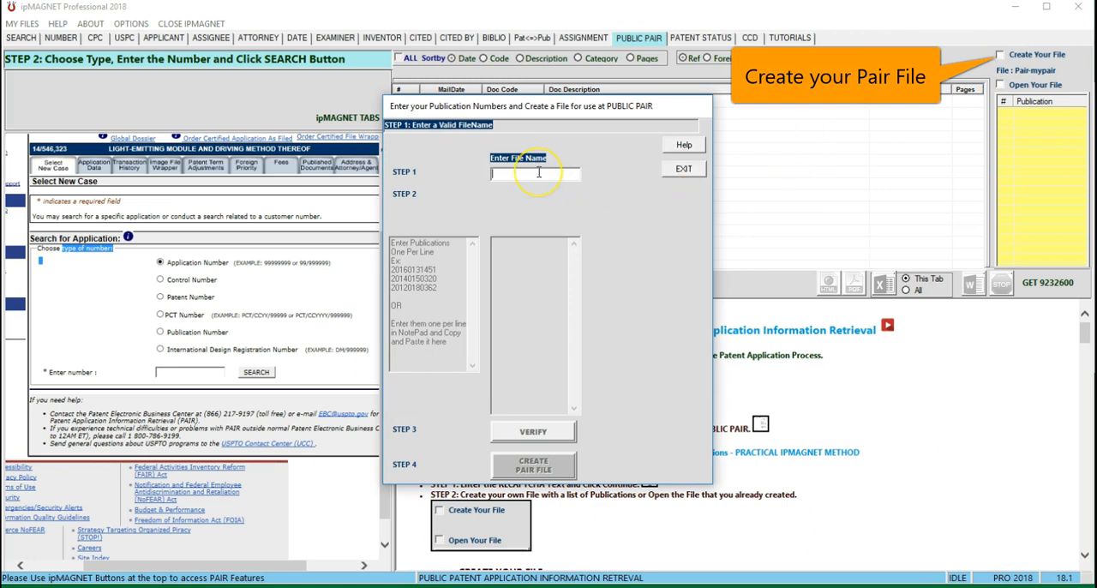
- Name the file mypair, verify the nine publication numbers, and create the PAIR file
text(mypair)
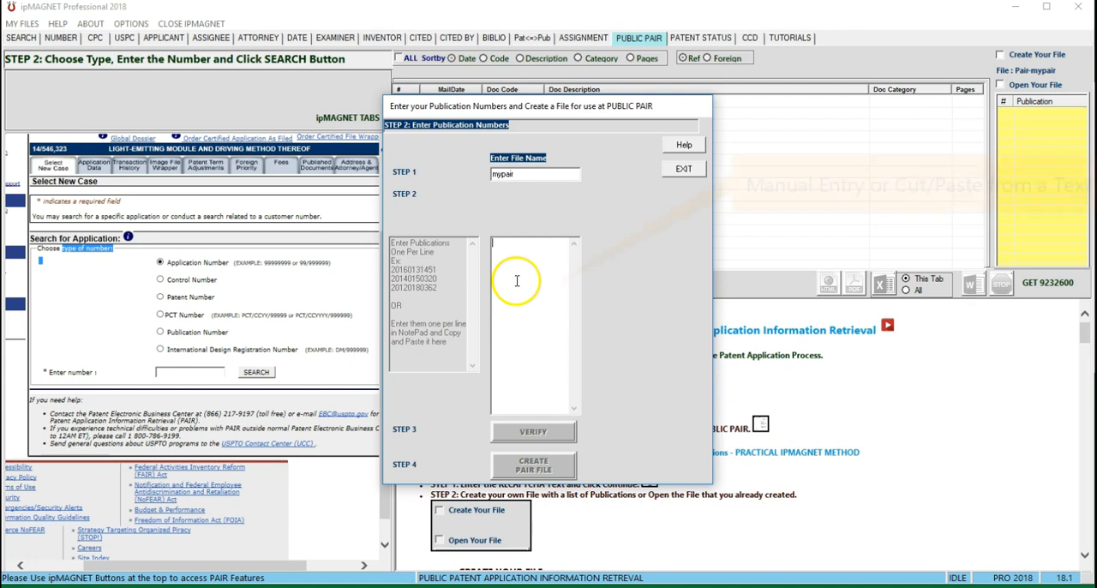
click(534, 432)
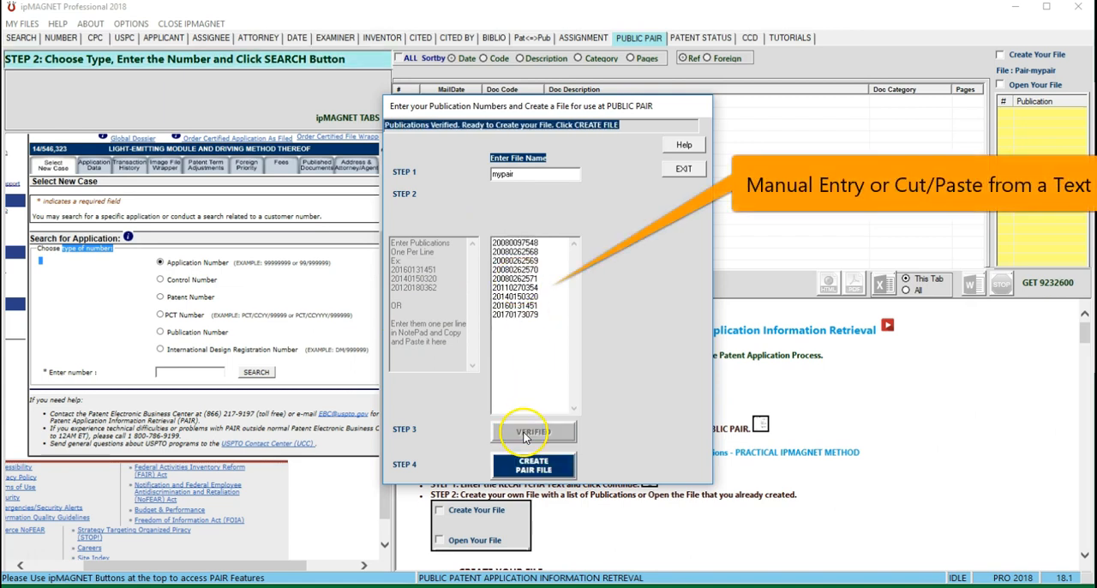
click(534, 465)
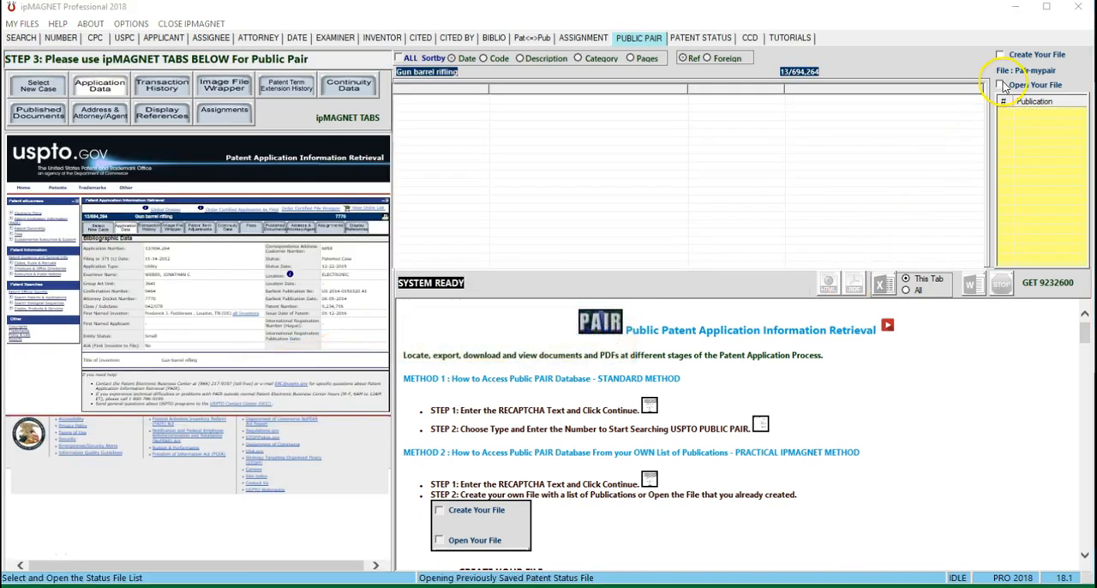
- Tick Open Your File and bring up a fresh new-case search form
click(1001, 84)
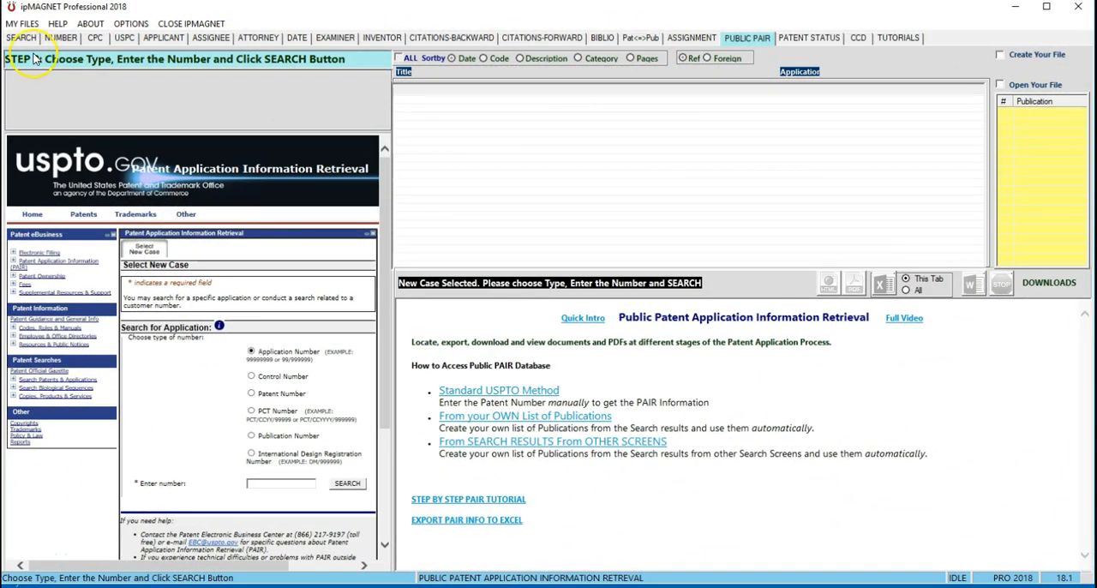
- Search applications for 'golf ball' and browse the 50 publications in the Pair-mylist list
click(20, 38)
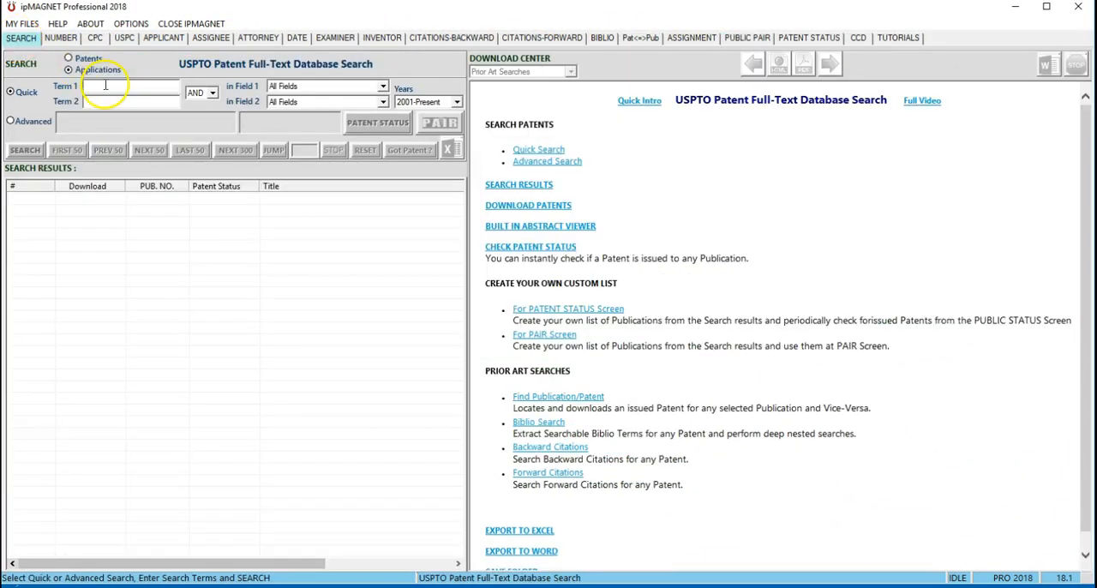
text(golf ball)
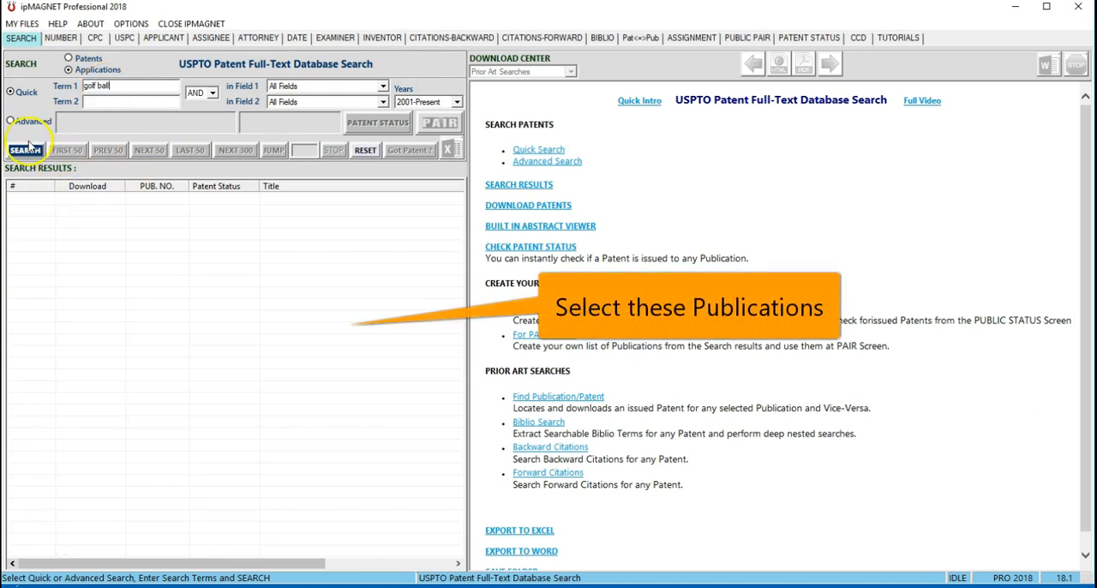
click(26, 151)
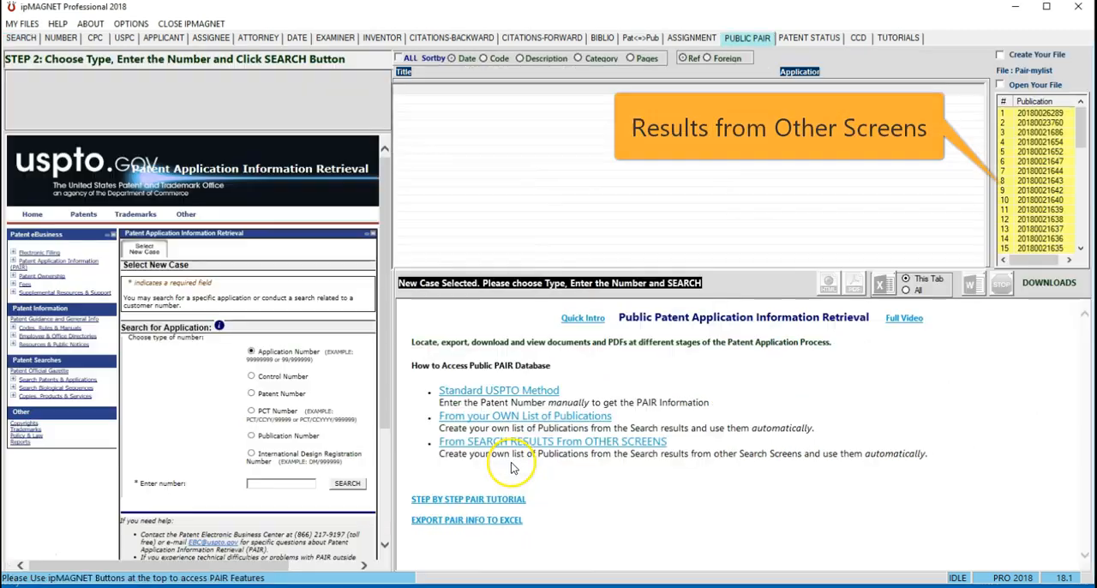
scroll(down, 3)
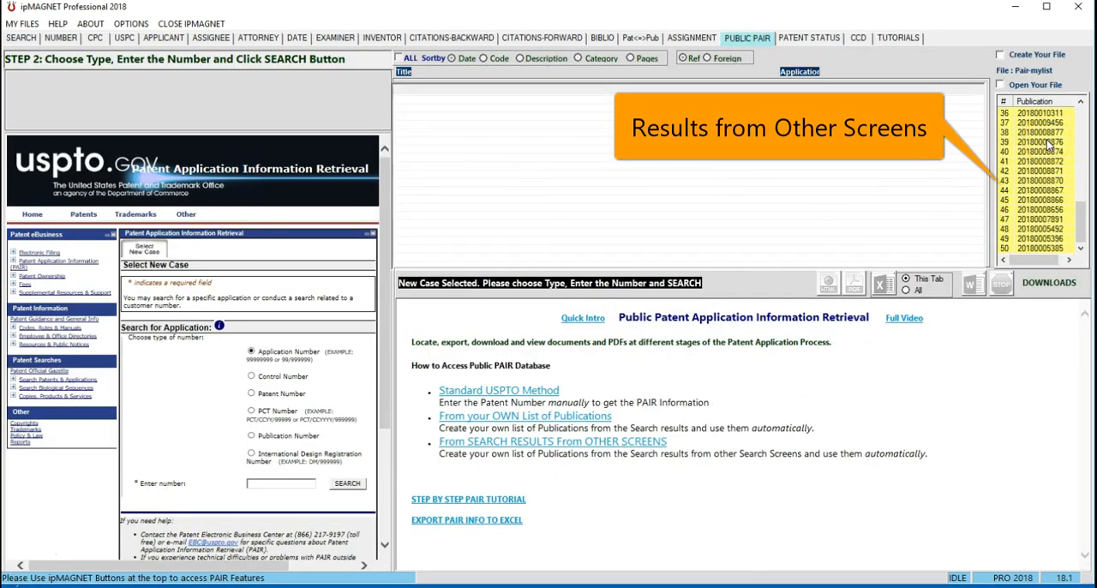